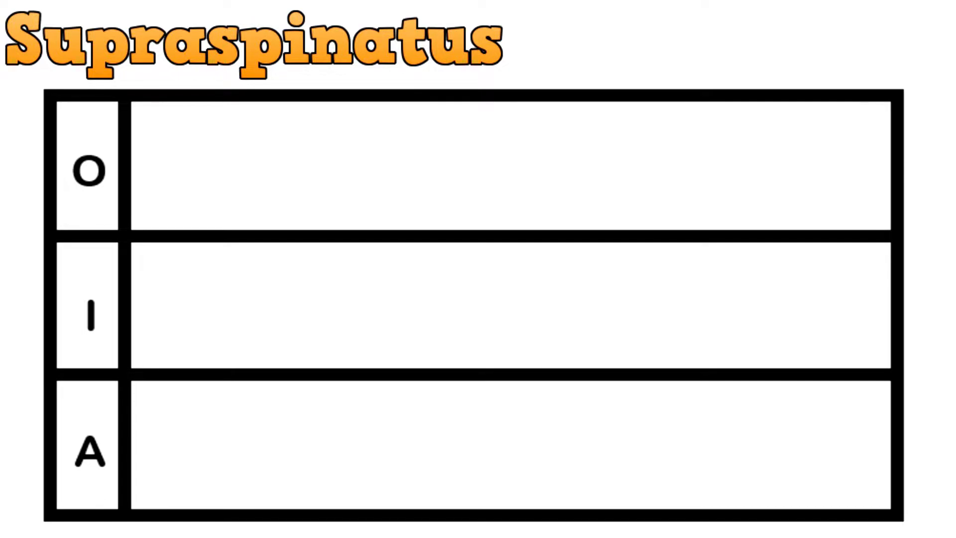
- Show the Supraspinatus origin as the supraspinous fossa, then the 3D skeleton with the muscle in orange
text(The supraspinous fossa)
text(The top of the greater tubercle of the hu)
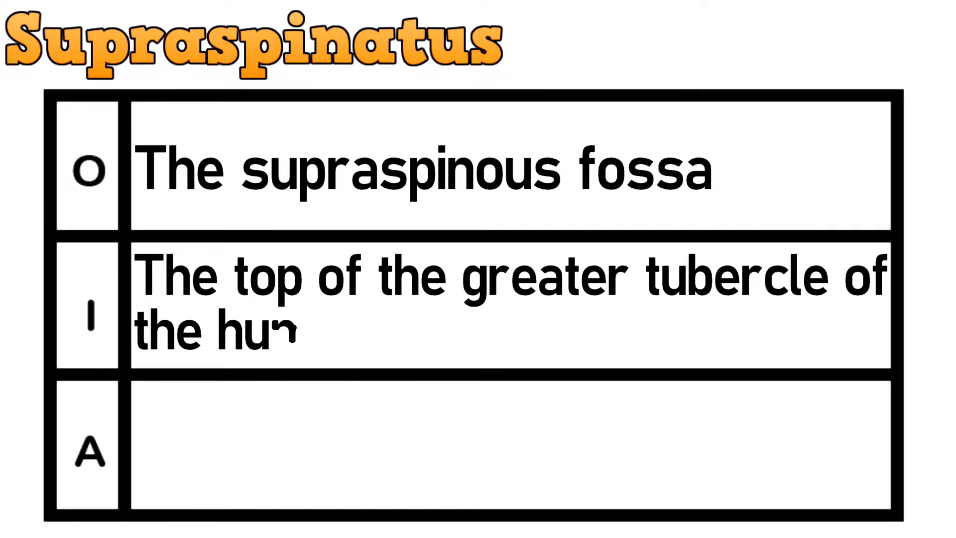
text(Initia)
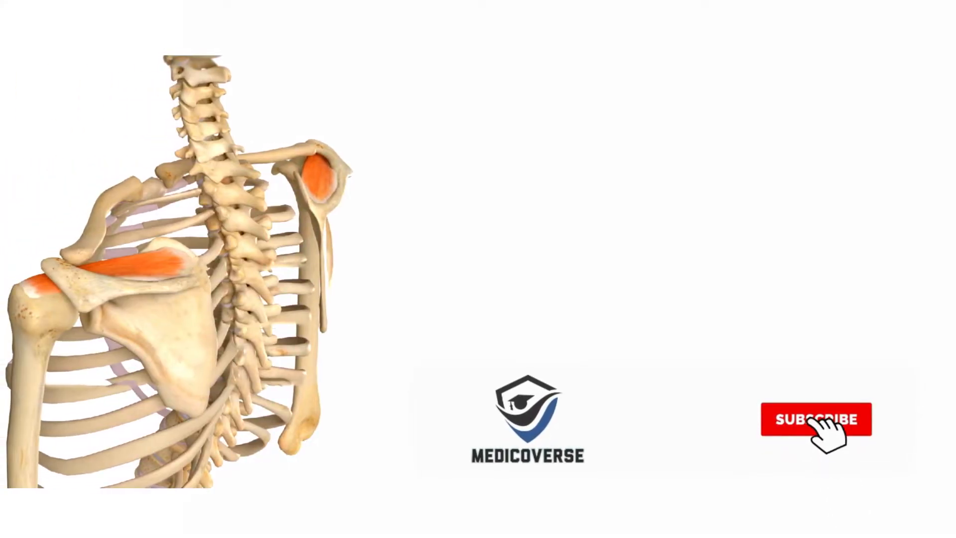
click(817, 420)
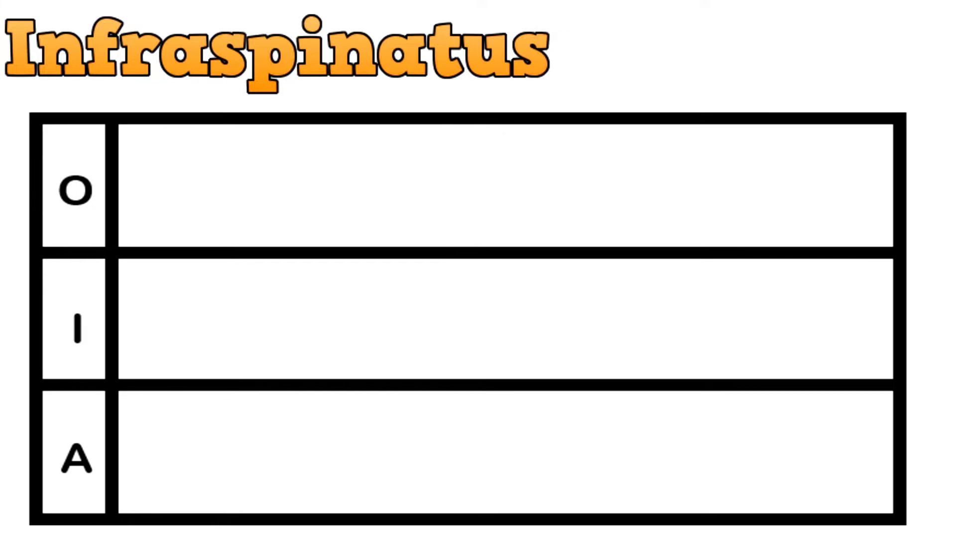
- Fill the Infraspinatus table: infraspinous fossa origin, back of greater tubercle insertion, lateral rotation action
text(The infraspinous fossa)
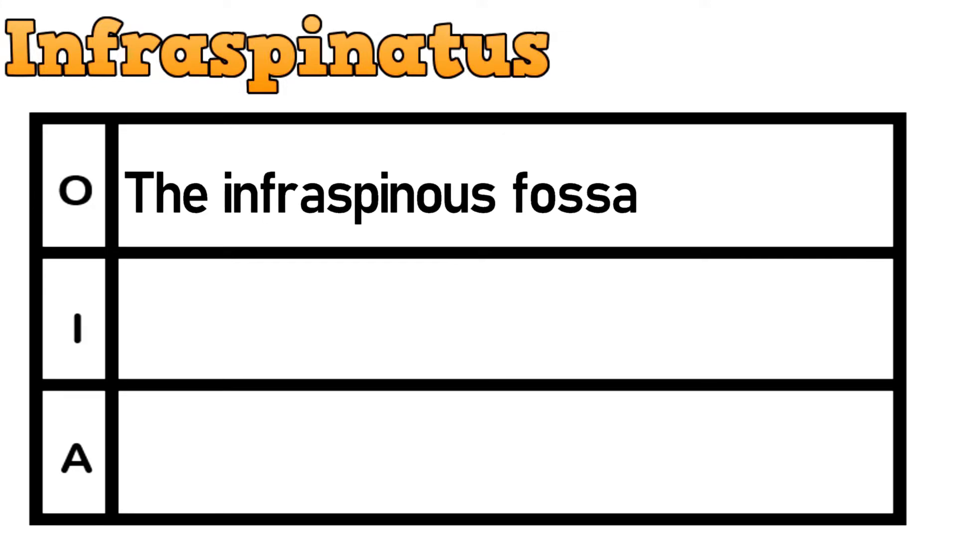
text(The back of the greater tubercle of the humerus)
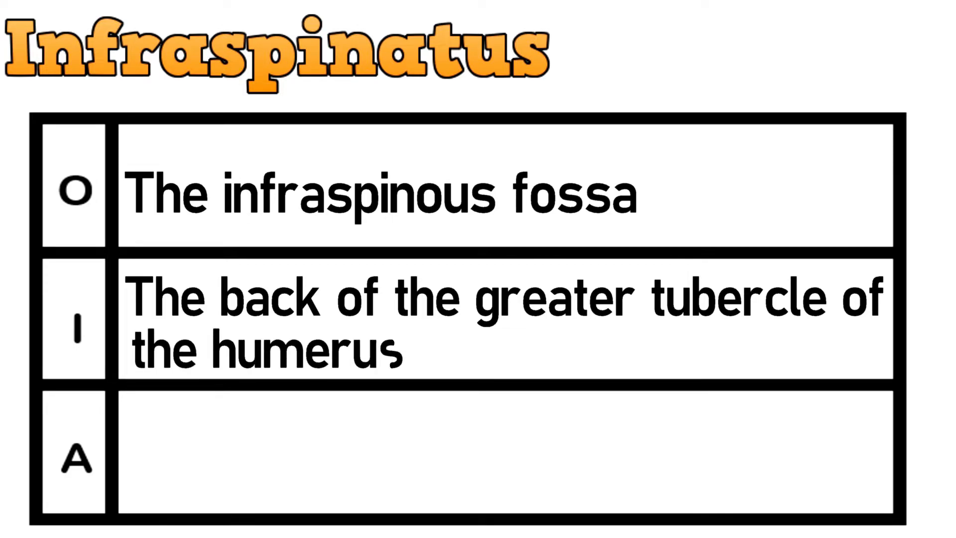
text(Lateral rot)
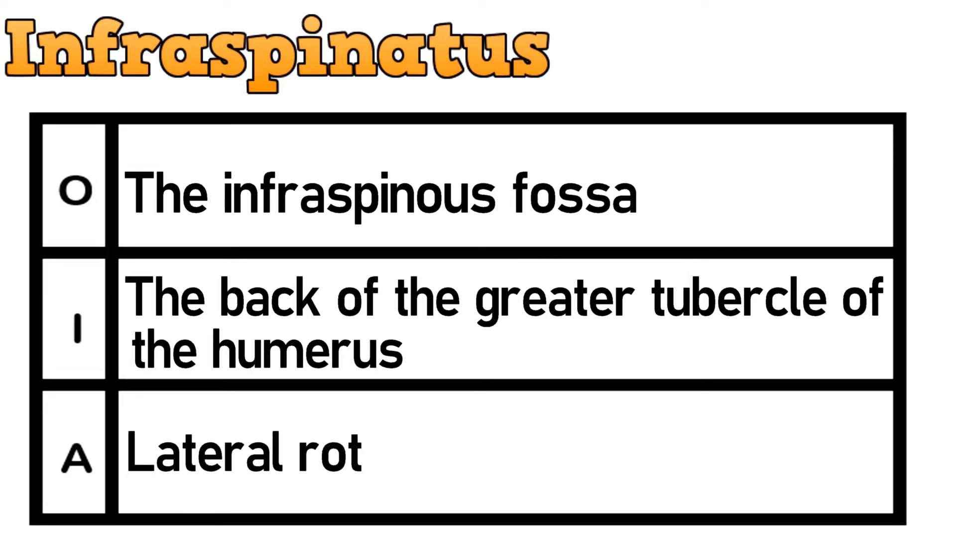